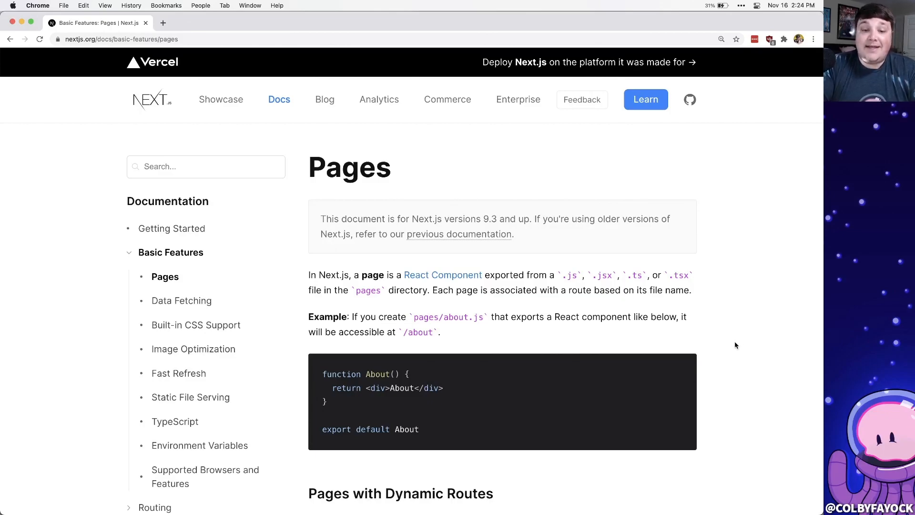
Go to the Data Fetching guide and scroll to the getStaticProps/getStaticPaths section
left_click(181, 300)
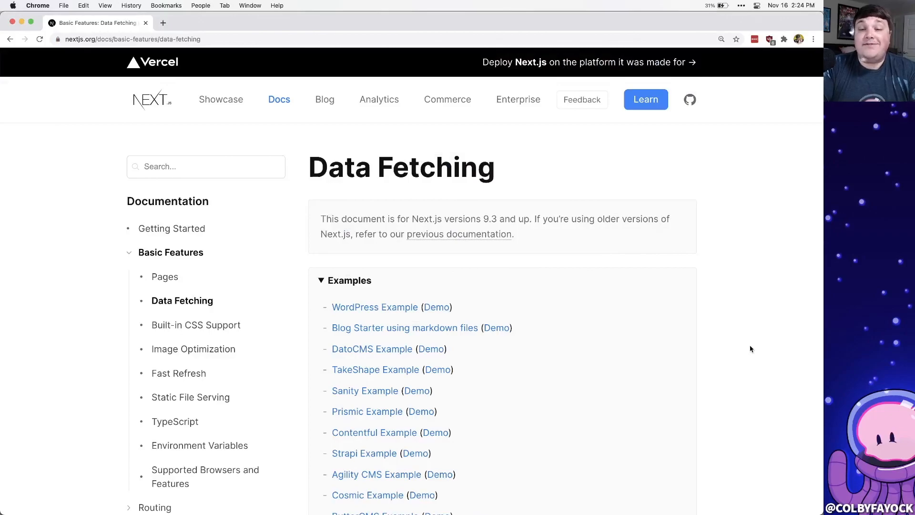
scroll("down", 3)
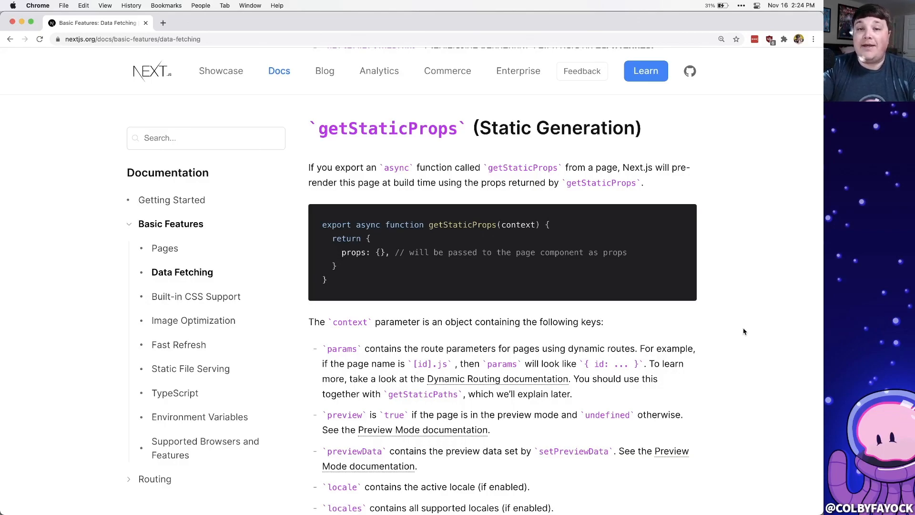
type("getStaticPaths")
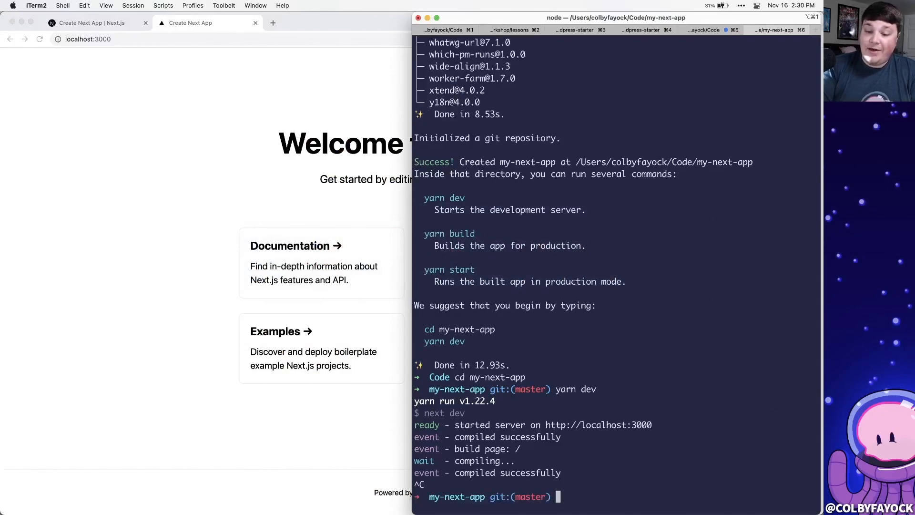
Run yarn build to produce the optimized production build of my-next-app
type("yarn buil")
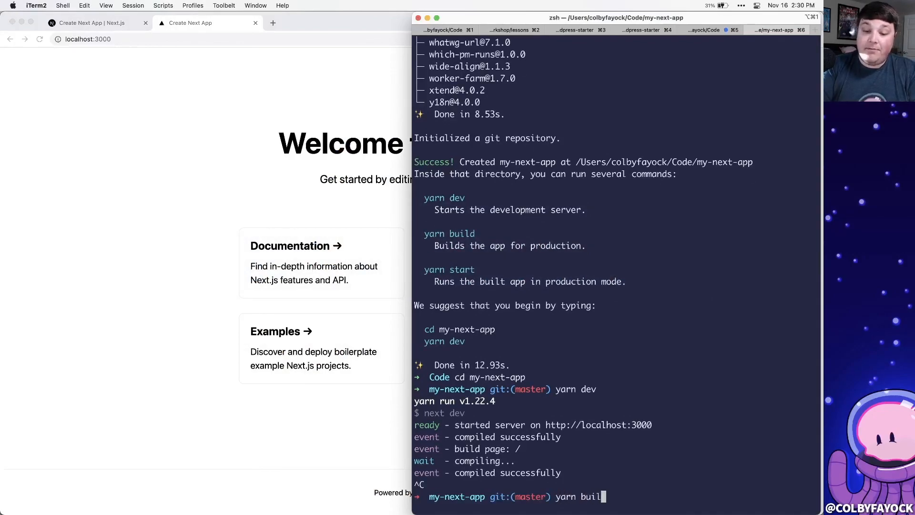
key("Return")
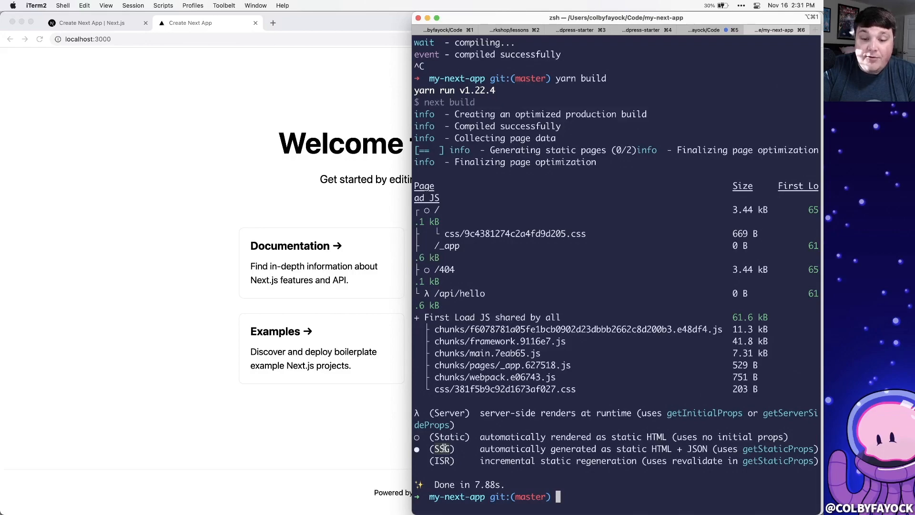
mouse_move(475, 221)
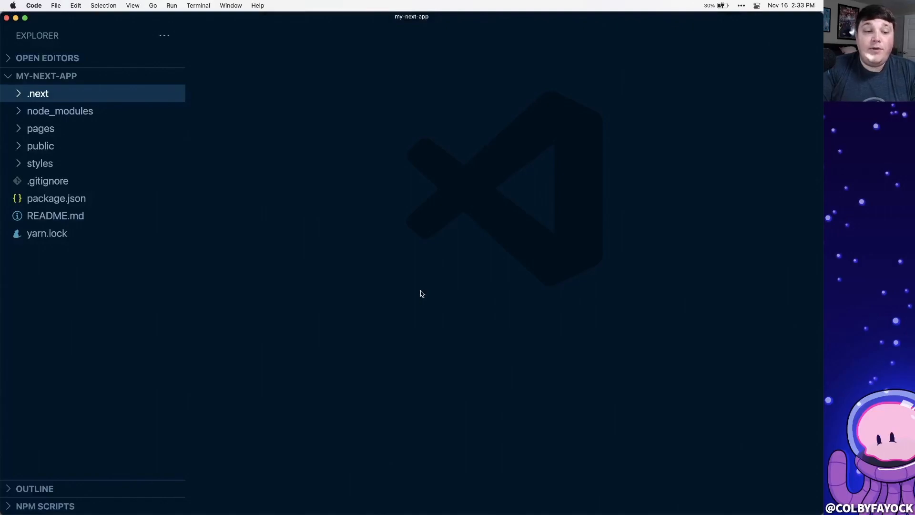
mouse_move(38, 95)
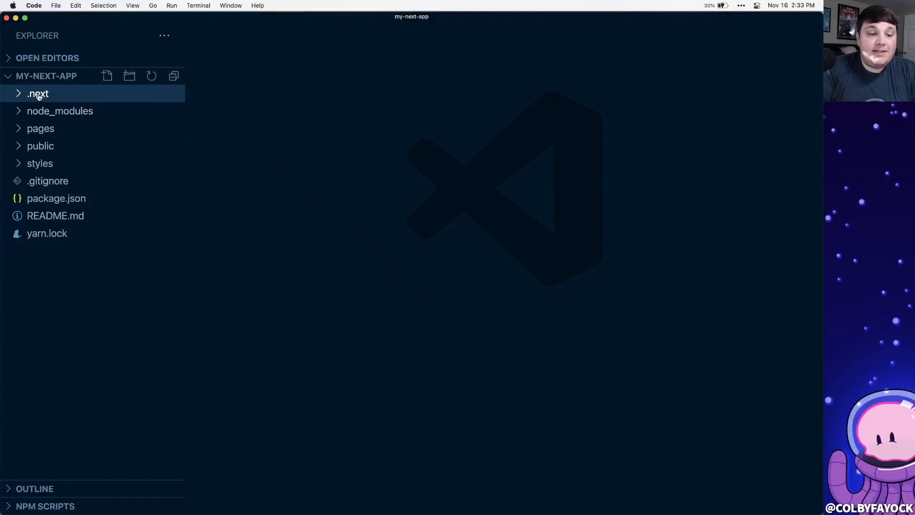
Expand .next and its static folder in the Explorer to reveal the chunks
left_click(37, 94)
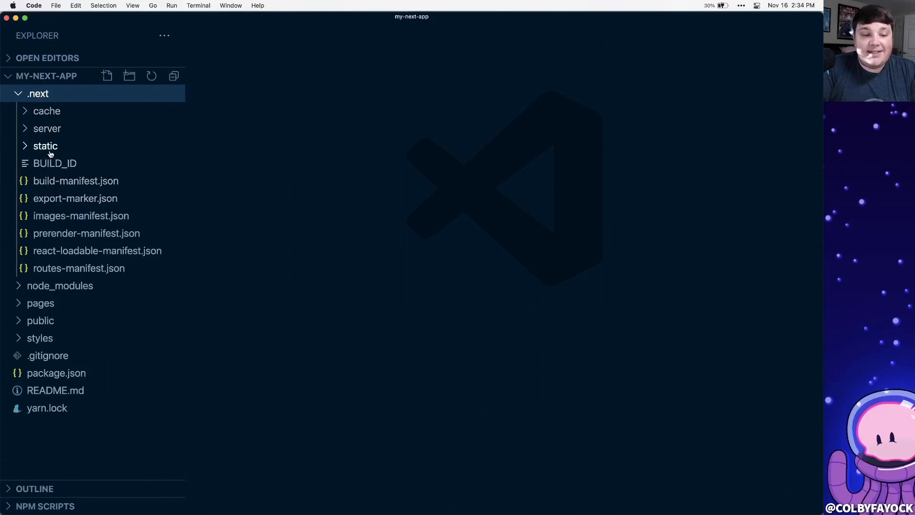
left_click(45, 145)
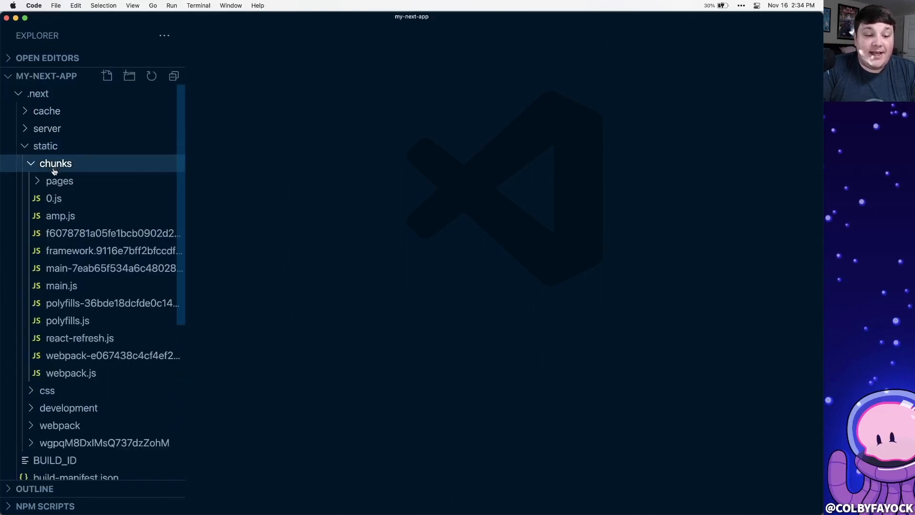
mouse_move(59, 182)
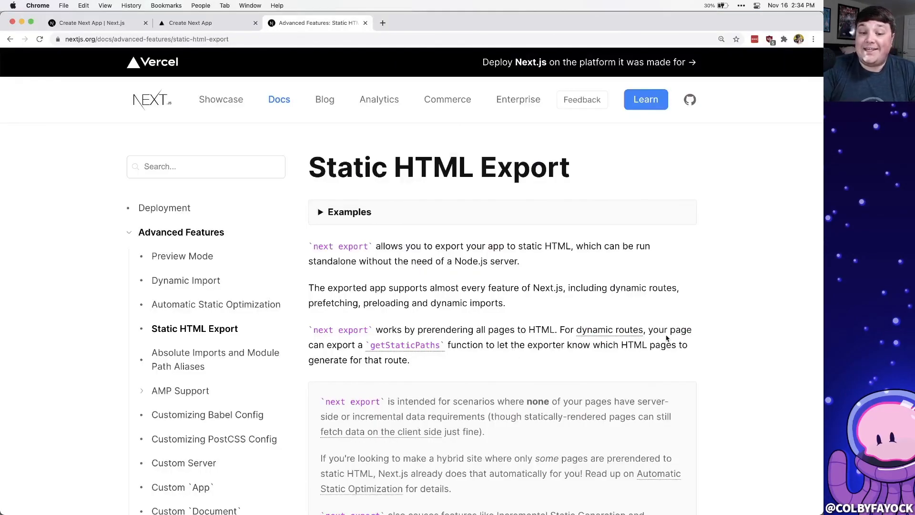
Select the next export command text on the Static HTML Export page
double_click(359, 246)
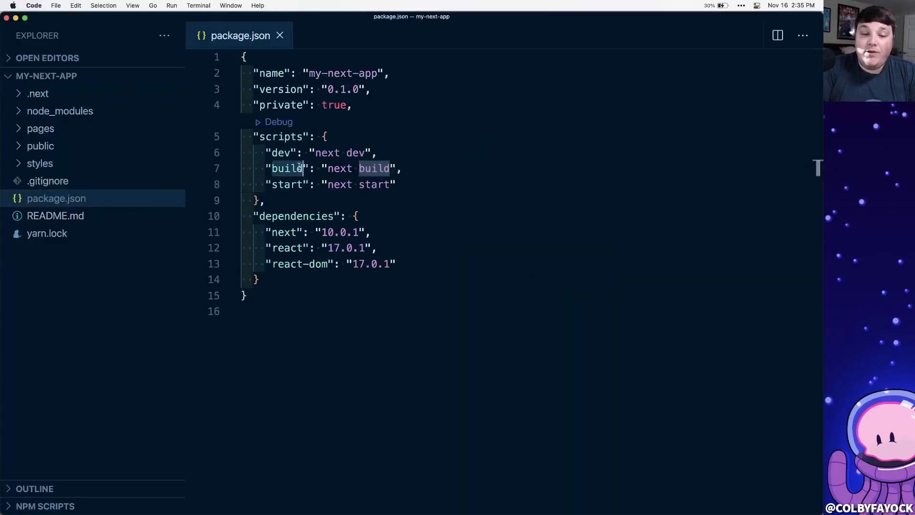
Append && next export to the build script in package.json
type("&&")
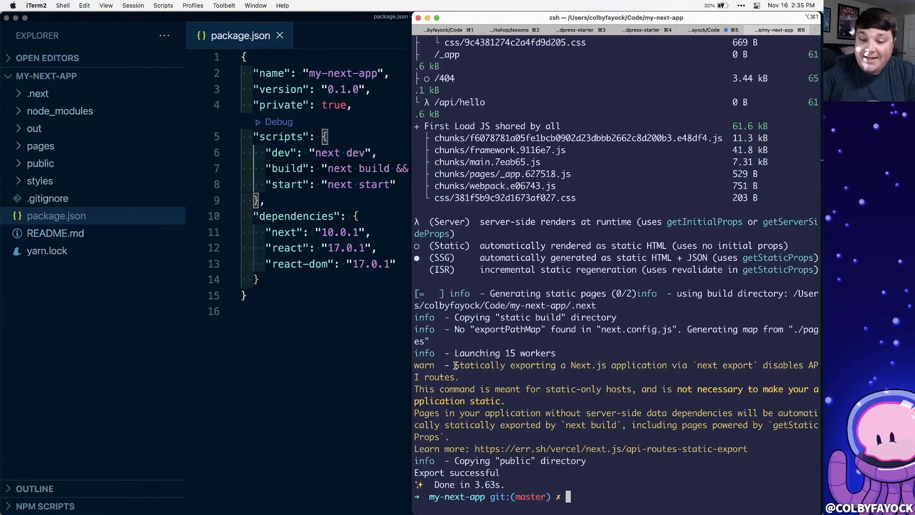
Highlight the static export warning and Export successful output after rebuilding
left_click_drag(454, 365, 608, 365)
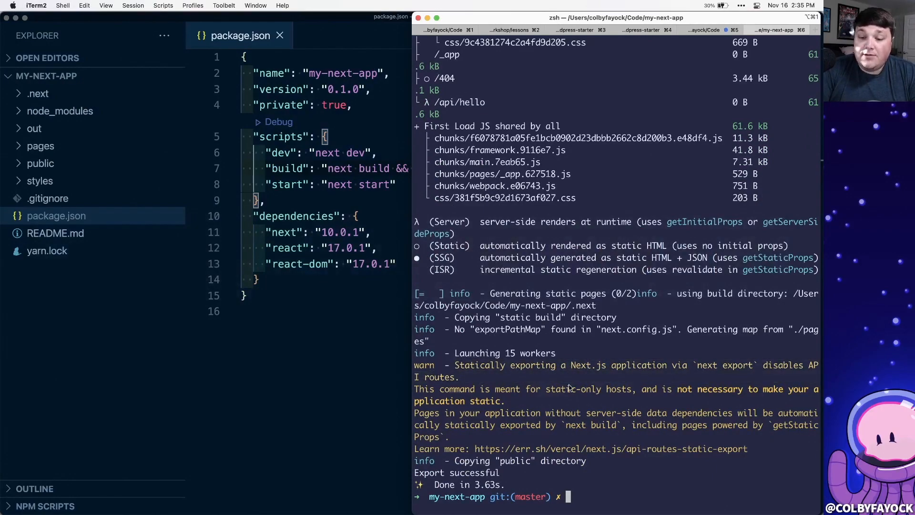
double_click(589, 389)
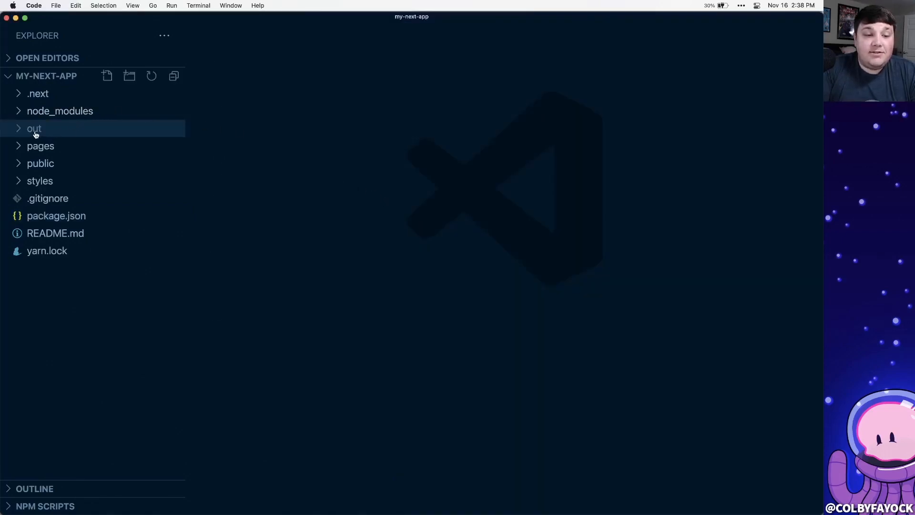
Expand the out folder and view its exported index.html
left_click(35, 129)
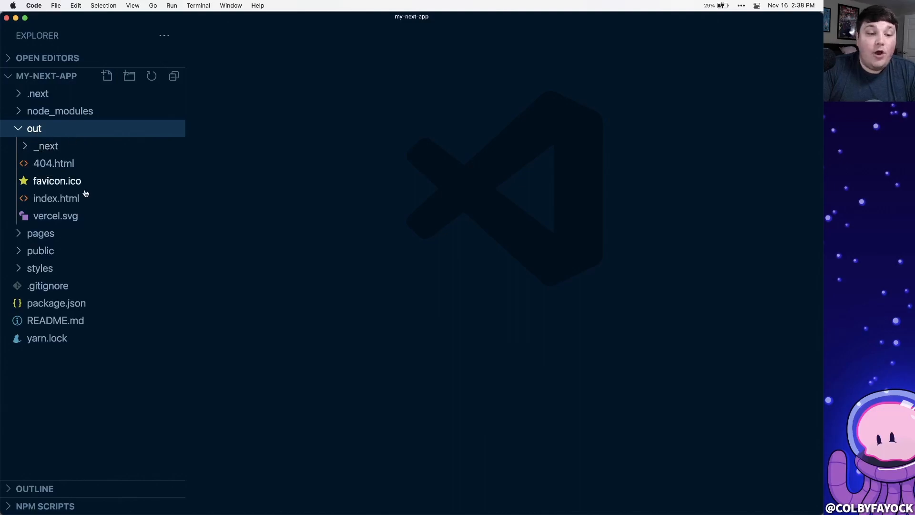
left_click(56, 198)
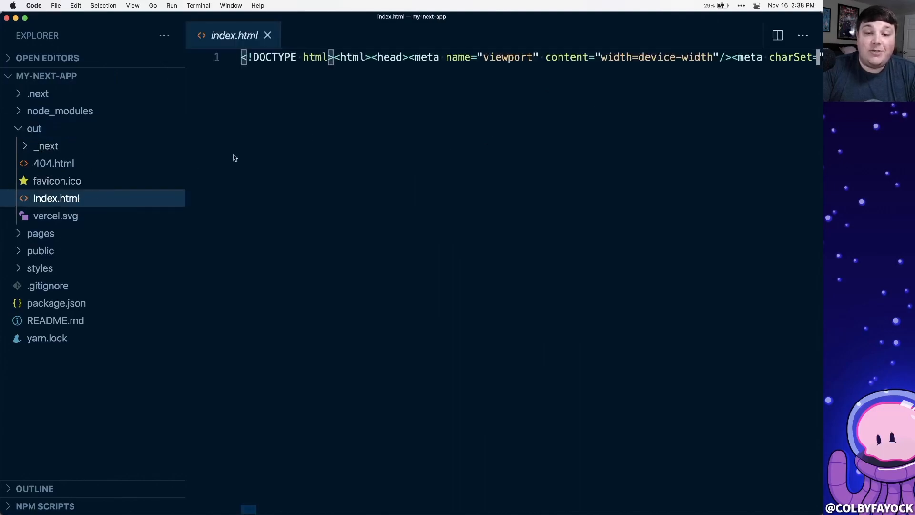
mouse_move(344, 123)
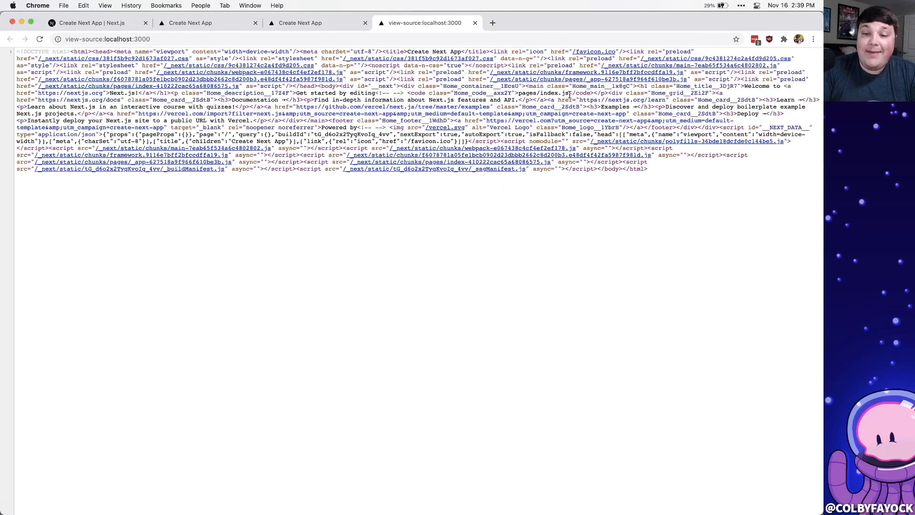
Show view-source:localhost:3000 for the running app in a new tab
left_click(315, 22)
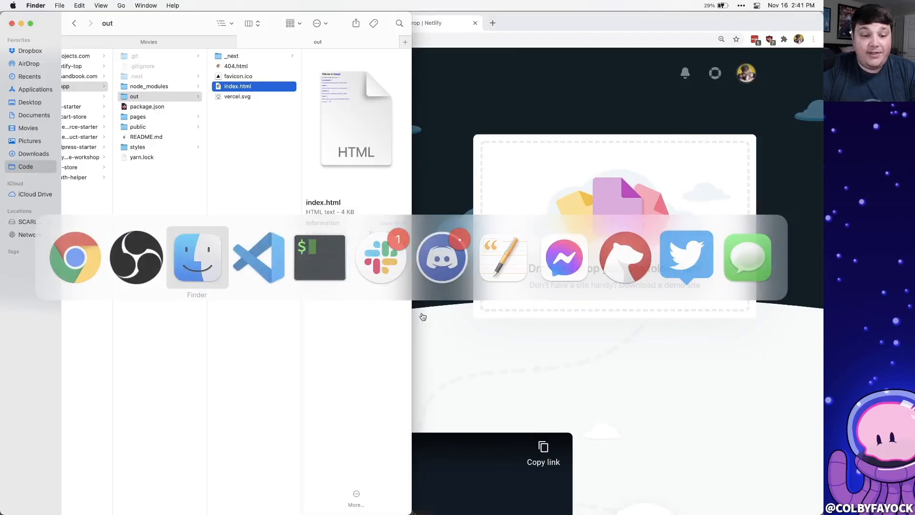
Deploy the dropped out folder and visit cocky-nightingale-cfddd5.netlify.app live
left_click(134, 96)
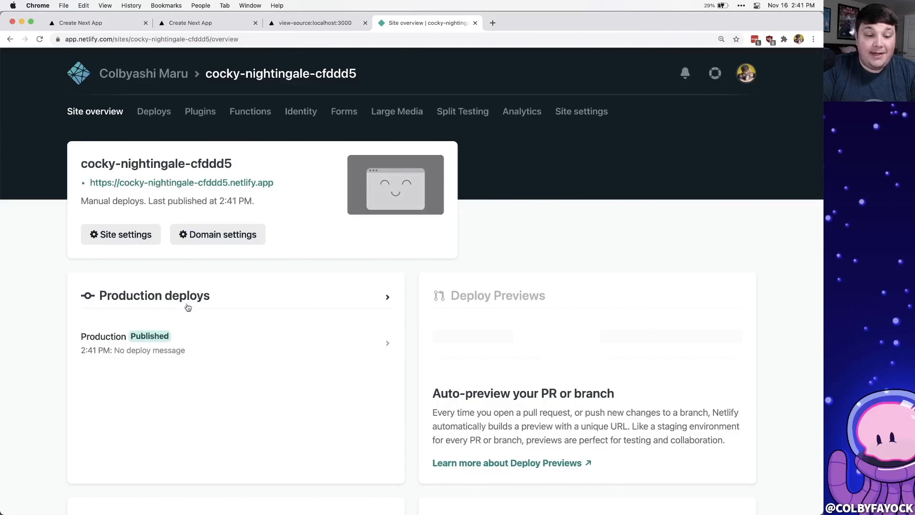
left_click(181, 183)
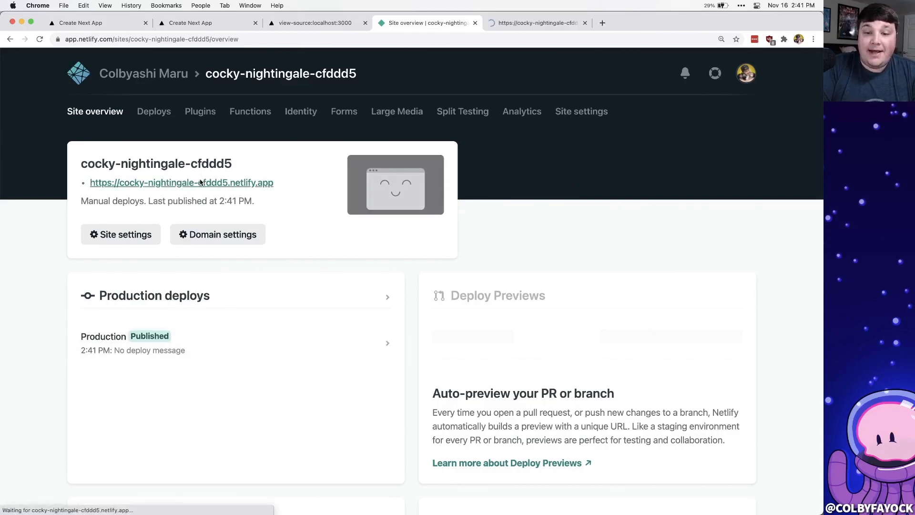